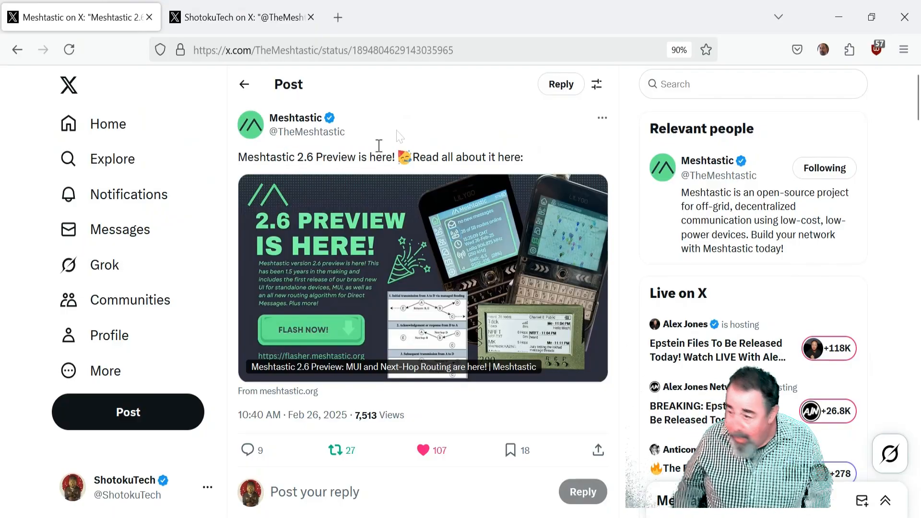
# - Review the 2.6 Preview reply thread on X and follow its link to the blog article
pyautogui.click(240, 17)
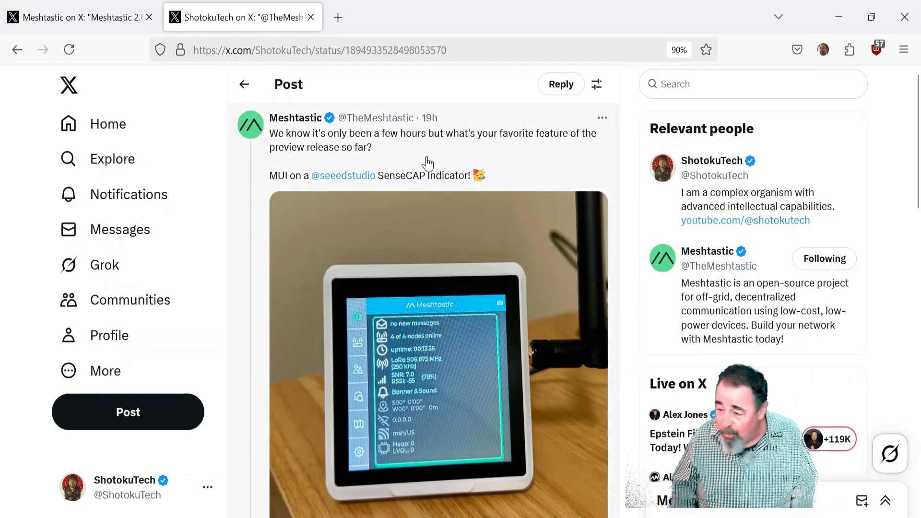
pyautogui.scroll(-3)
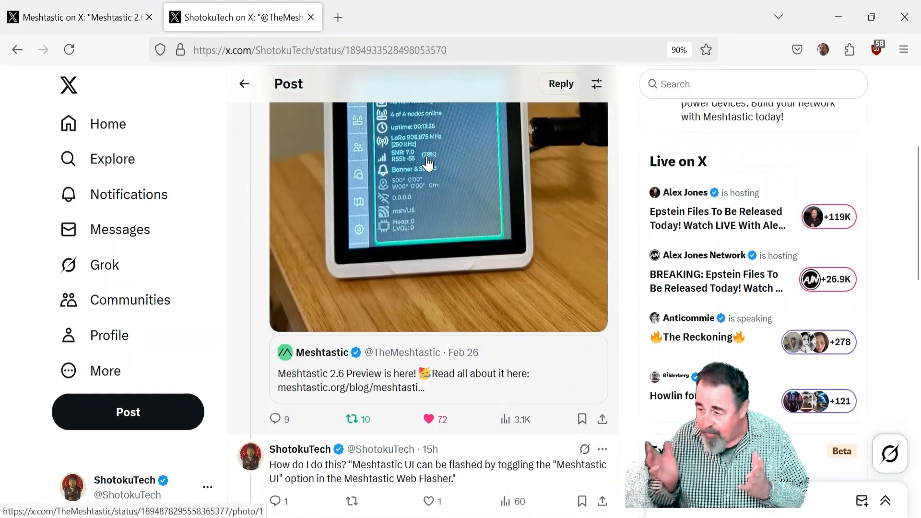
pyautogui.scroll(-3)
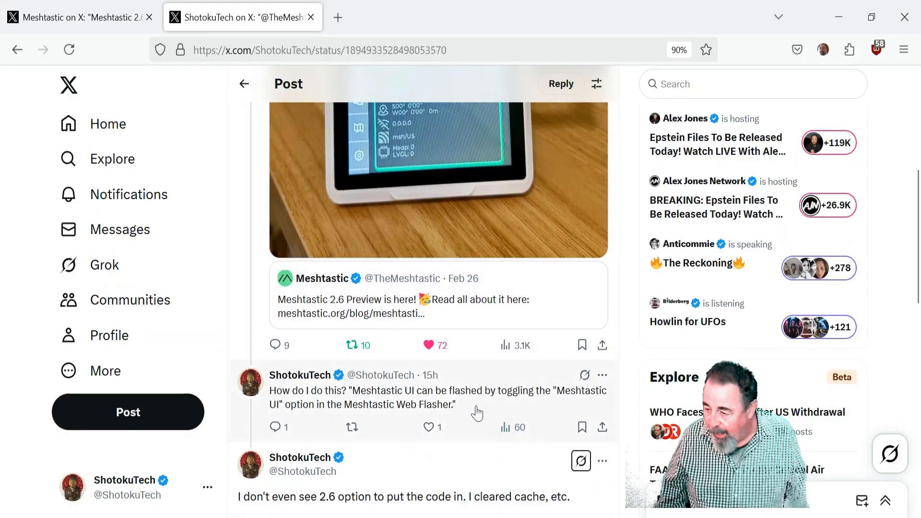
pyautogui.moveTo(446, 423)
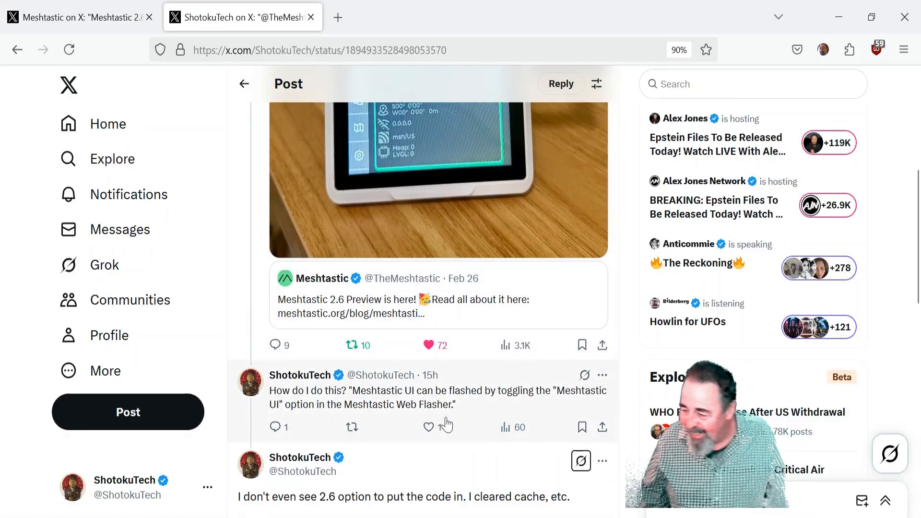
pyautogui.click(428, 427)
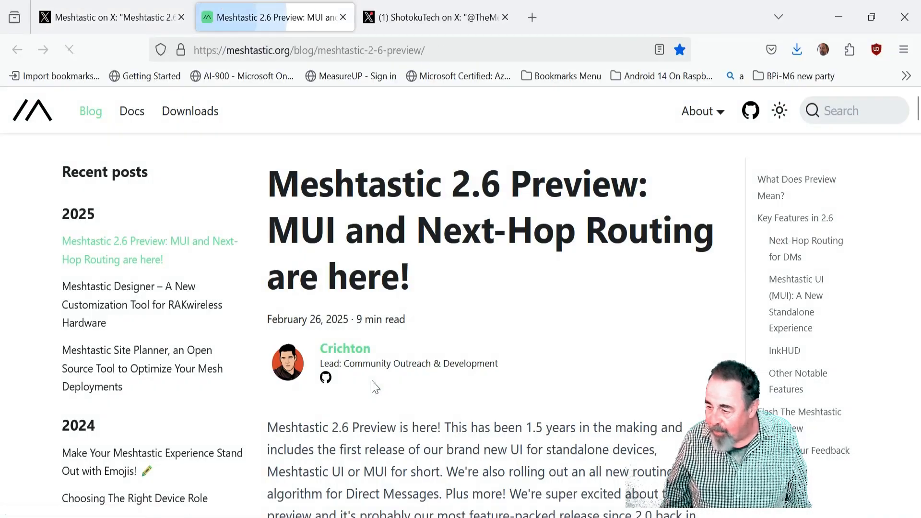
# - Read down the 2.6 Preview article to the Meshtastic UI flashing sentence and follow it to the web flasher
pyautogui.scroll(-3)
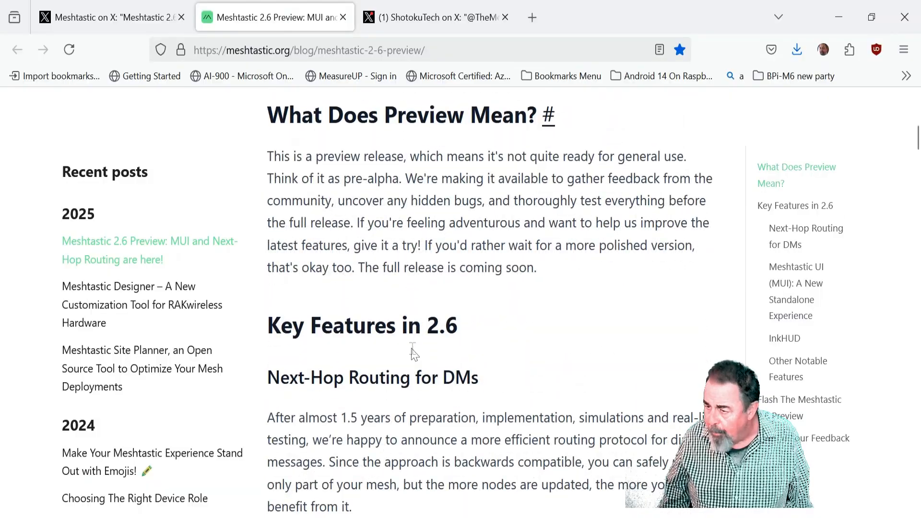
pyautogui.scroll(-3)
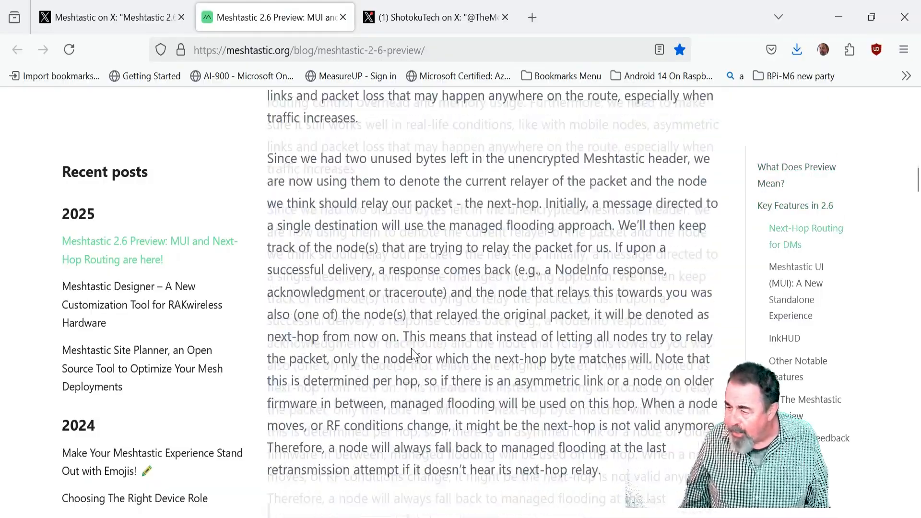
pyautogui.scroll(-3)
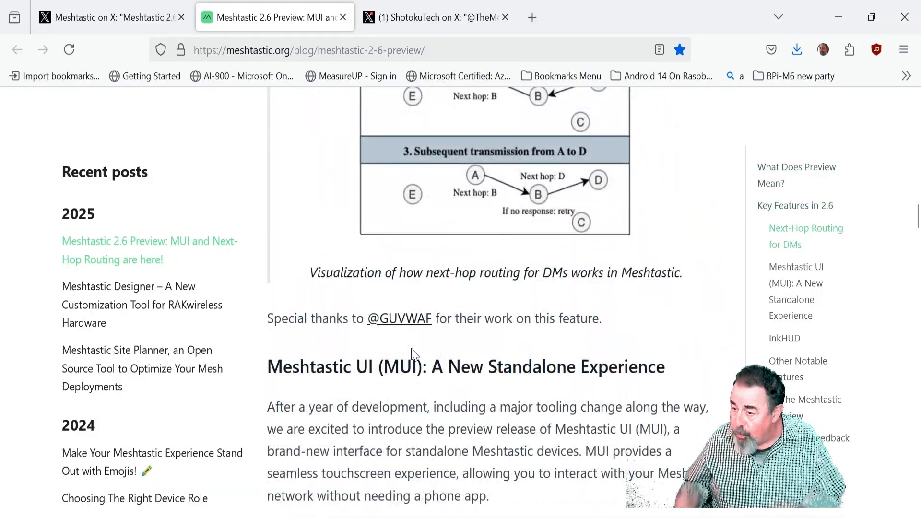
pyautogui.scroll(-3)
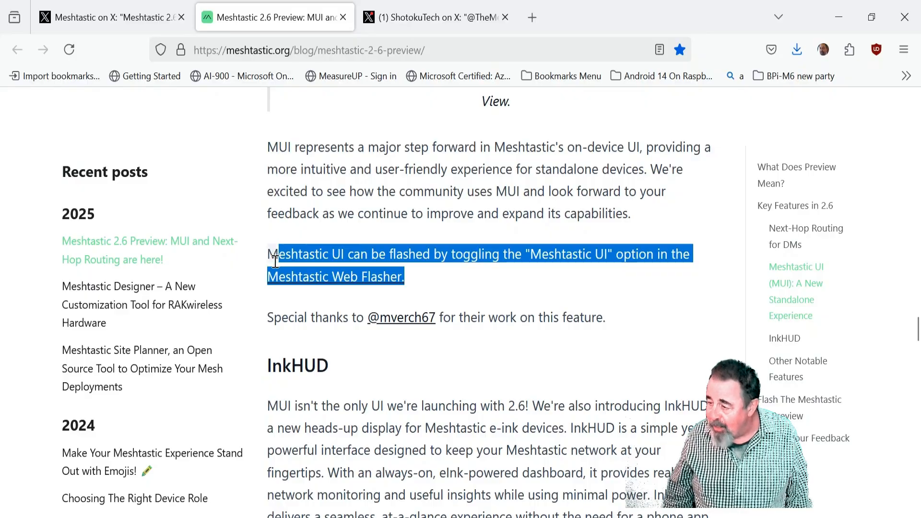
pyautogui.click(415, 288)
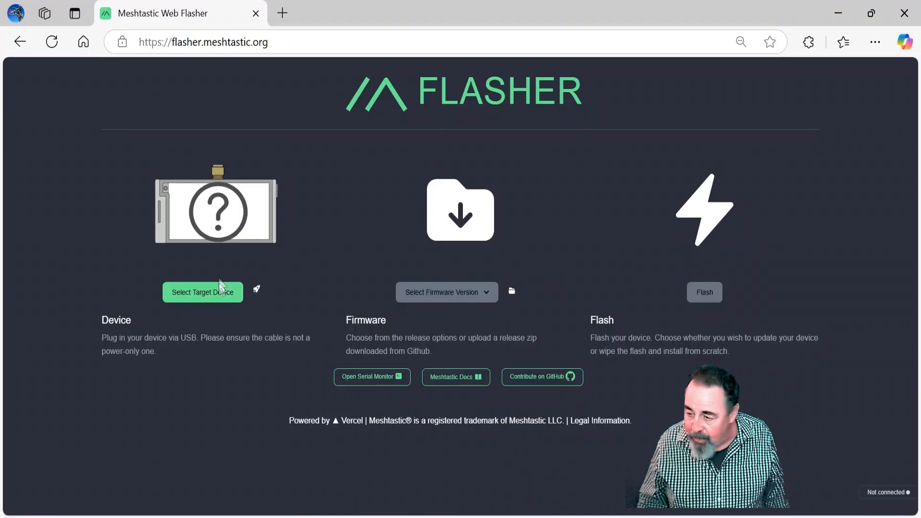
# - Choose LILYGO T-Deck from the Supported Devices grid as the flash target
pyautogui.click(202, 292)
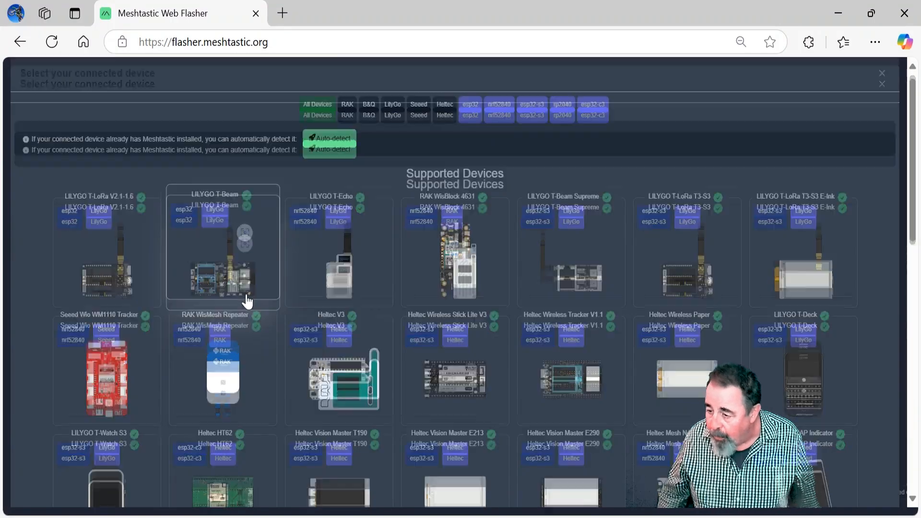
pyautogui.scroll(-3)
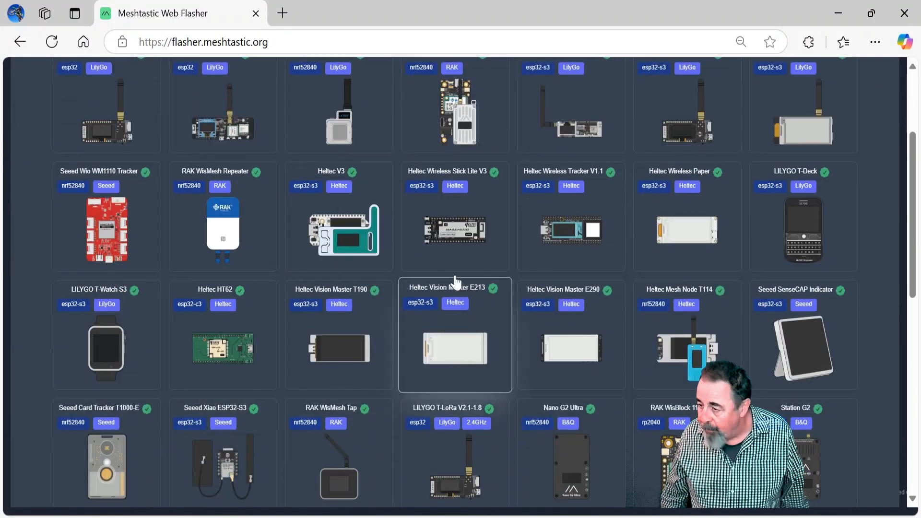
pyautogui.click(802, 230)
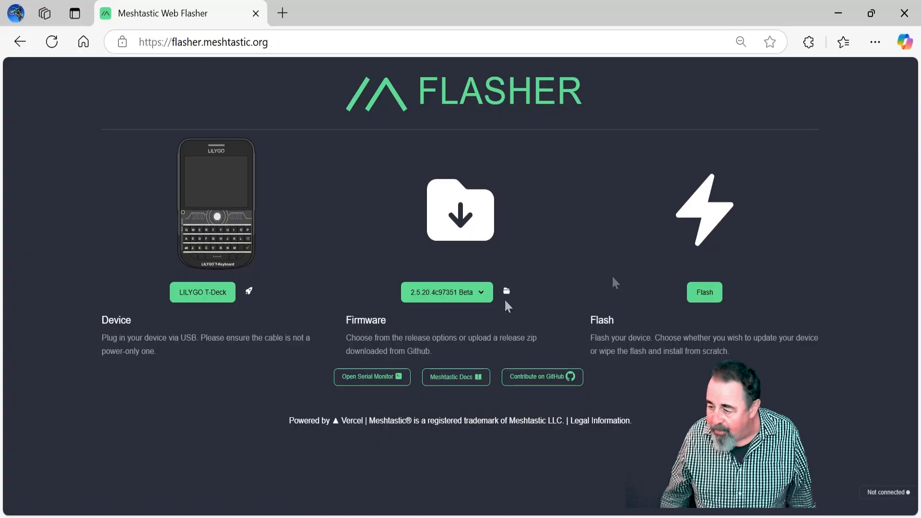
pyautogui.click(446, 291)
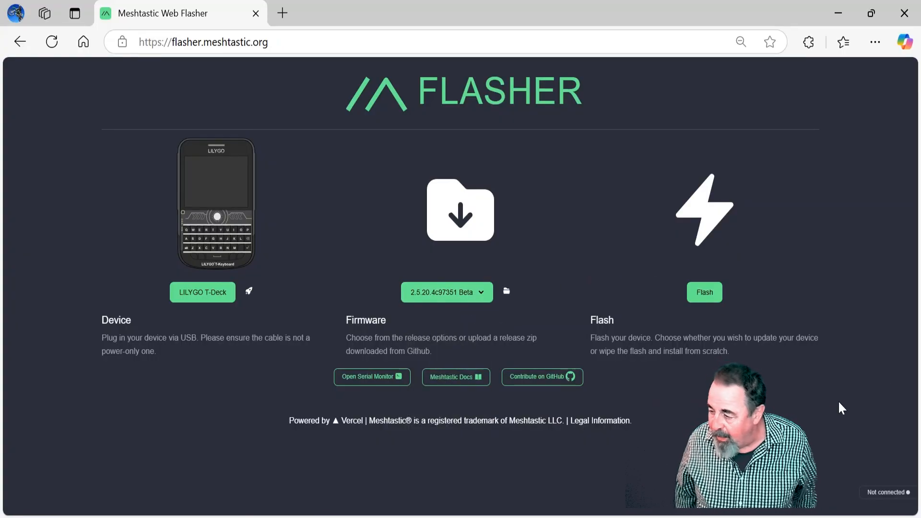
pyautogui.moveTo(817, 399)
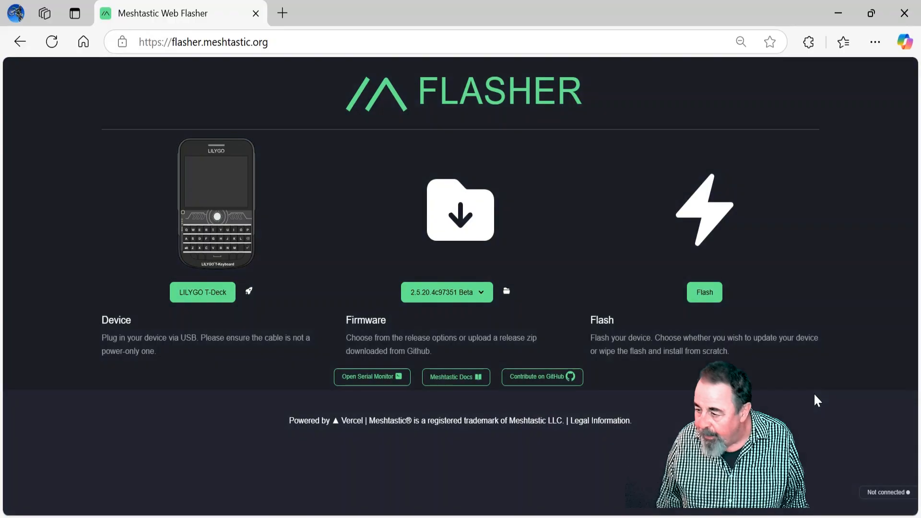
pyautogui.moveTo(673, 373)
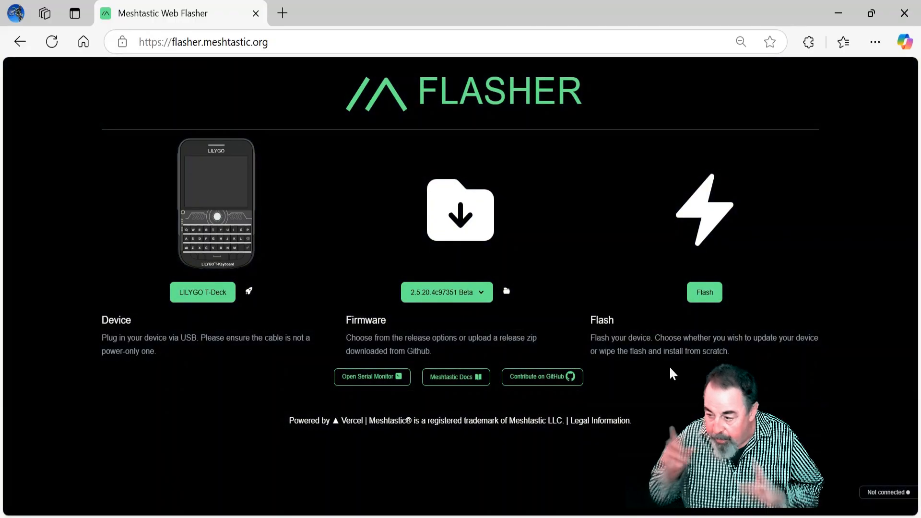
# - Select 2.6.0 Tech Preview firmware and enable Meshtastic UI plus Full Erase and Install
pyautogui.click(446, 291)
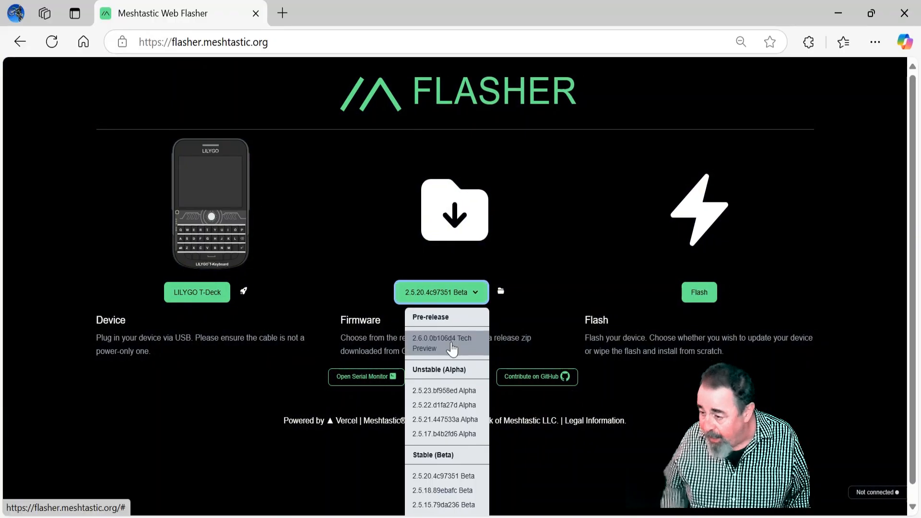
pyautogui.click(698, 291)
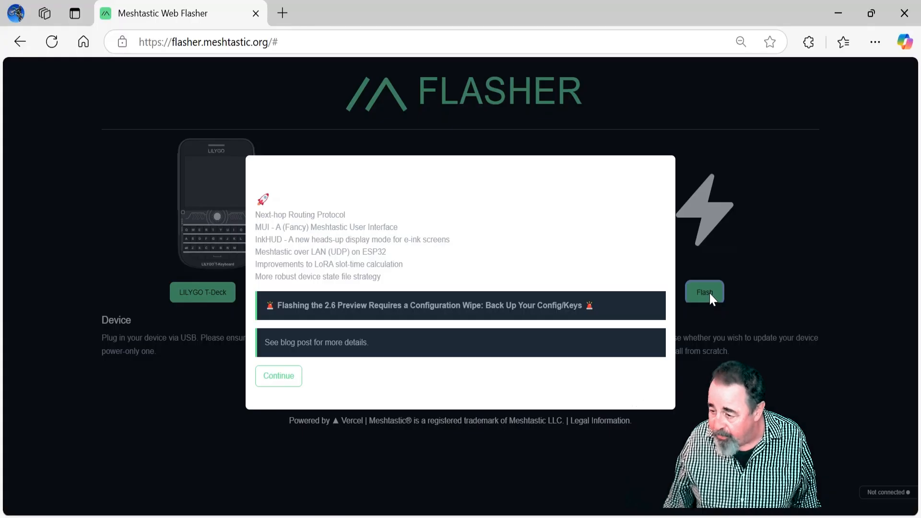
pyautogui.moveTo(645, 289)
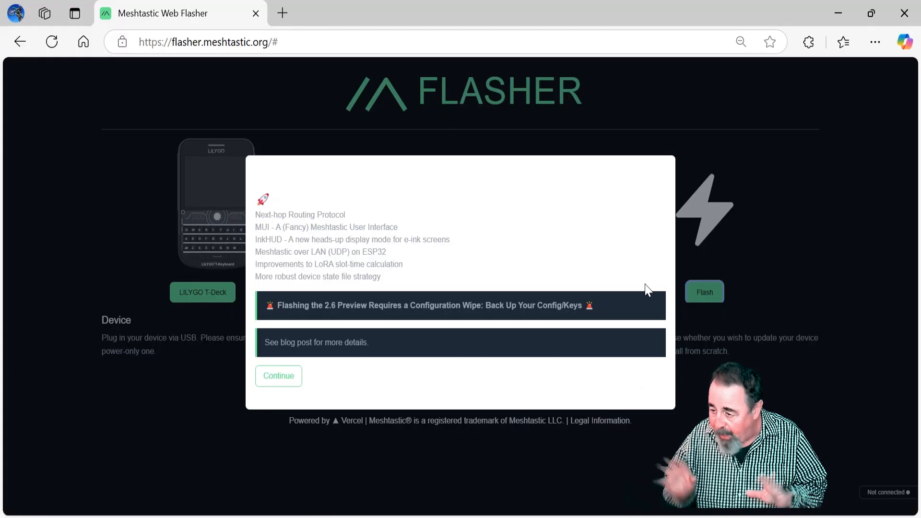
pyautogui.moveTo(539, 261)
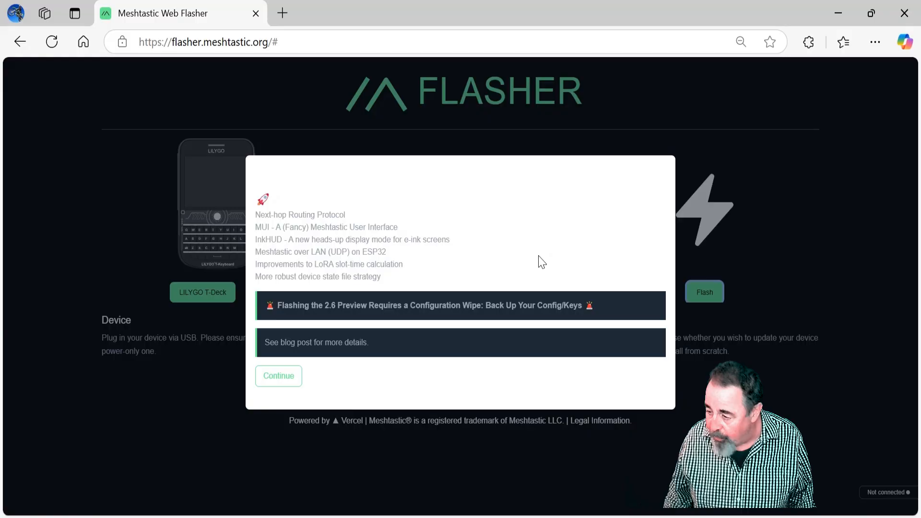
pyautogui.moveTo(516, 277)
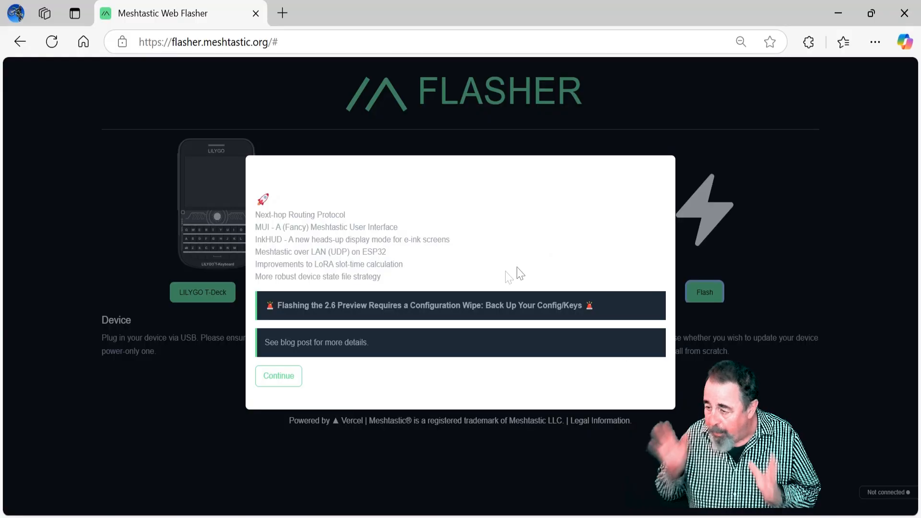
pyautogui.click(278, 376)
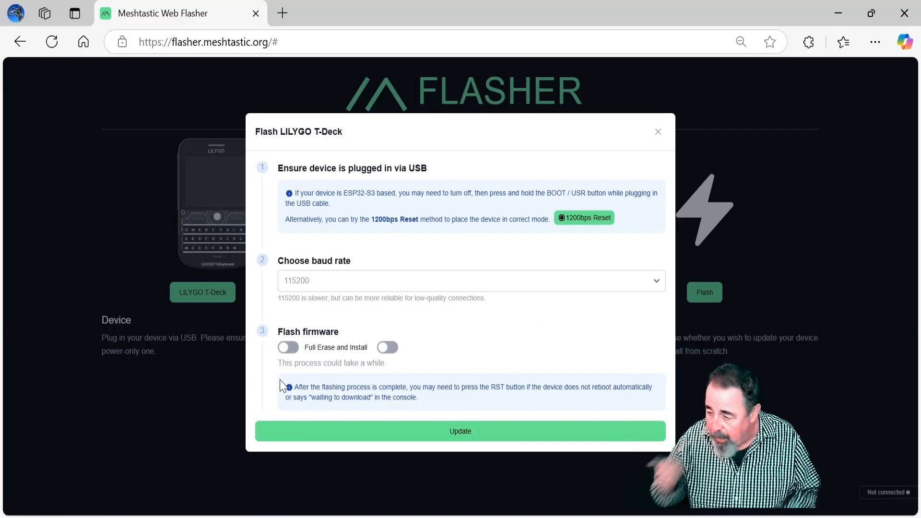
pyautogui.click(387, 347)
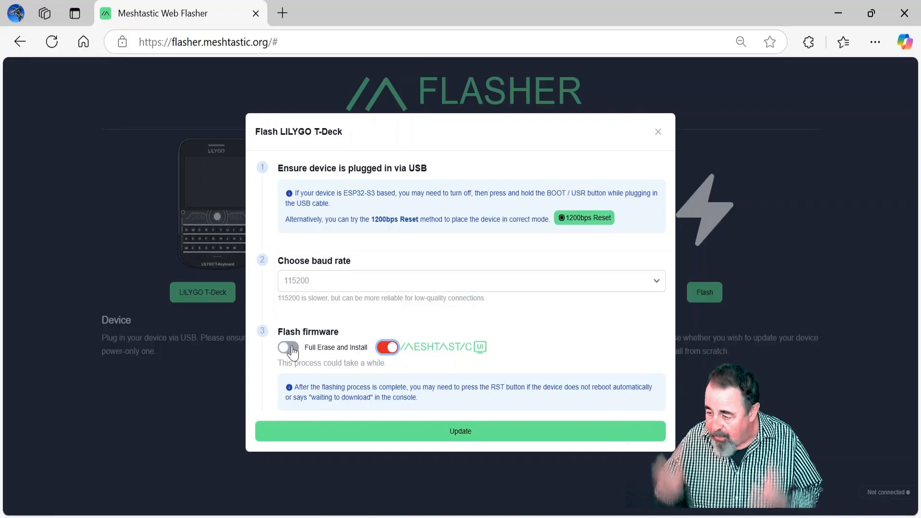
pyautogui.click(287, 346)
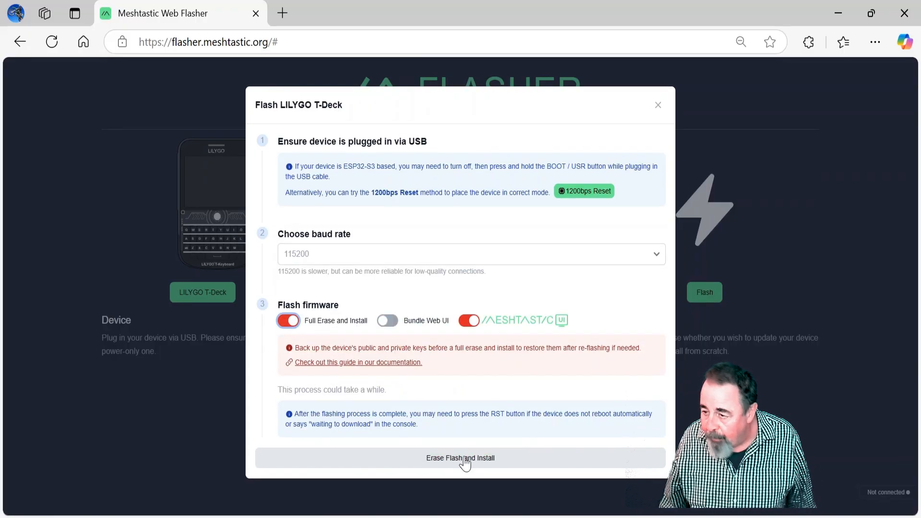
# - Start Erase Flash and Install, connecting to the T-Deck on the USB JTAG/serial debug unit (COM6) port
pyautogui.click(459, 457)
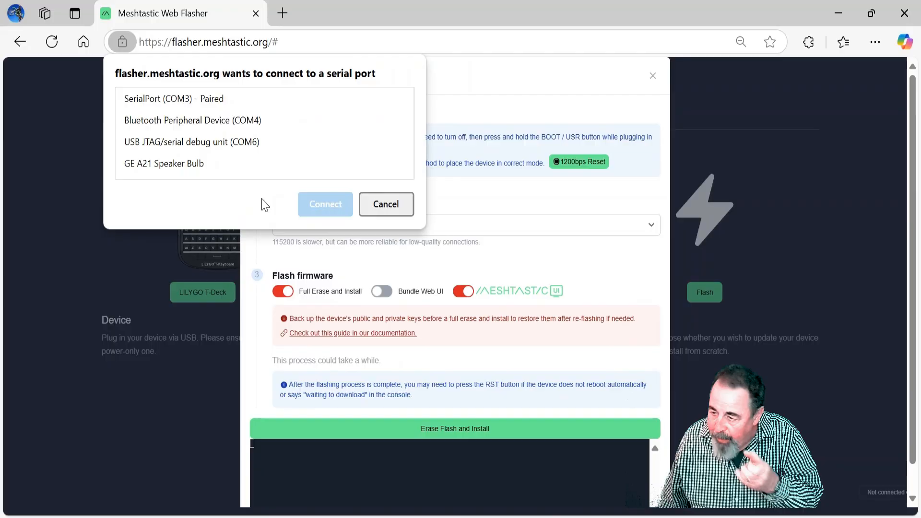
pyautogui.click(191, 142)
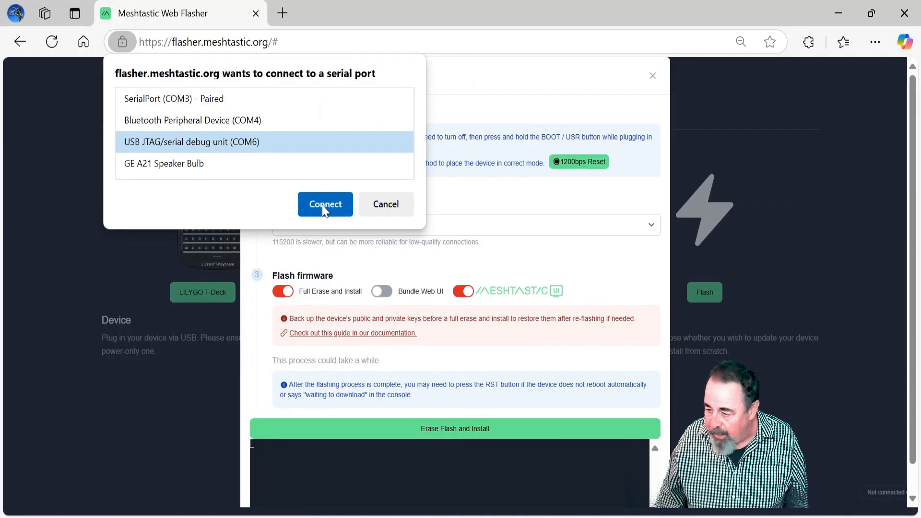
pyautogui.click(325, 203)
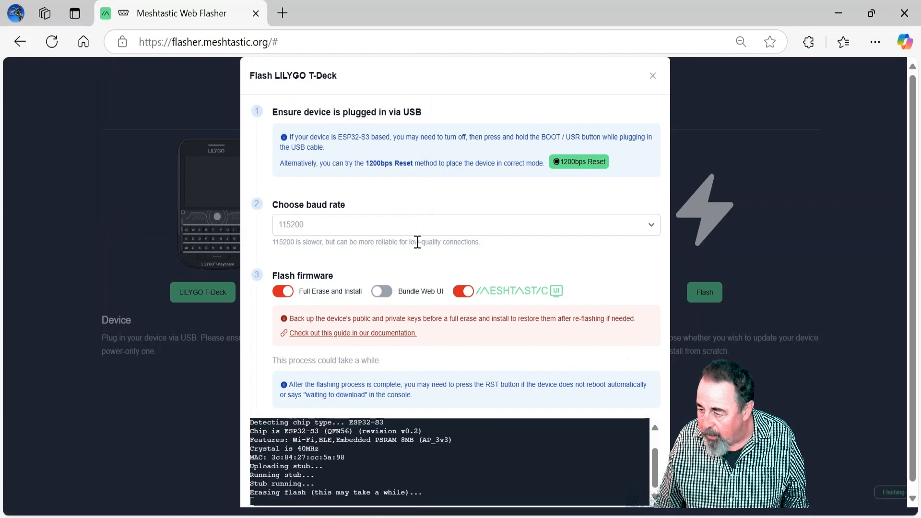